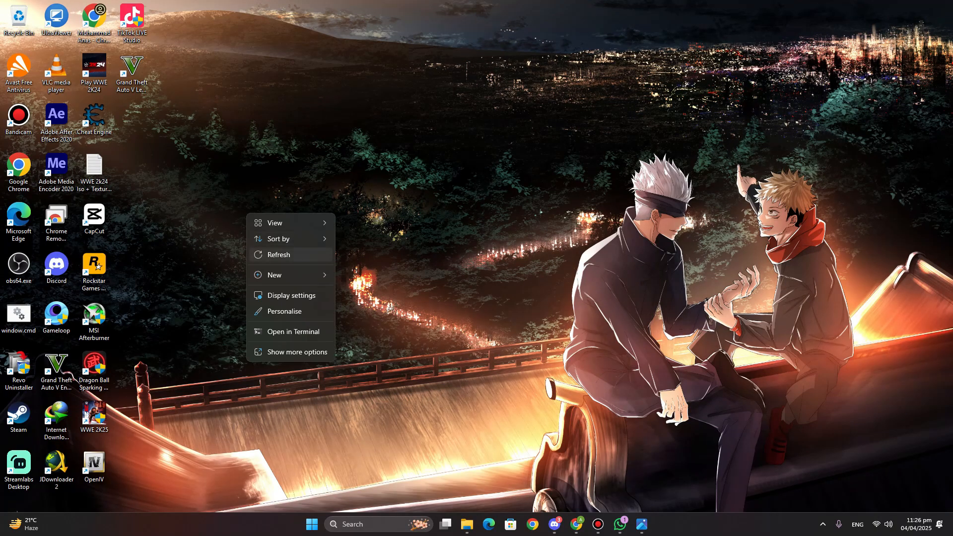
- Scroll through the channel's uploads and view the viewer's how-to-download comment screenshot
click(486, 243)
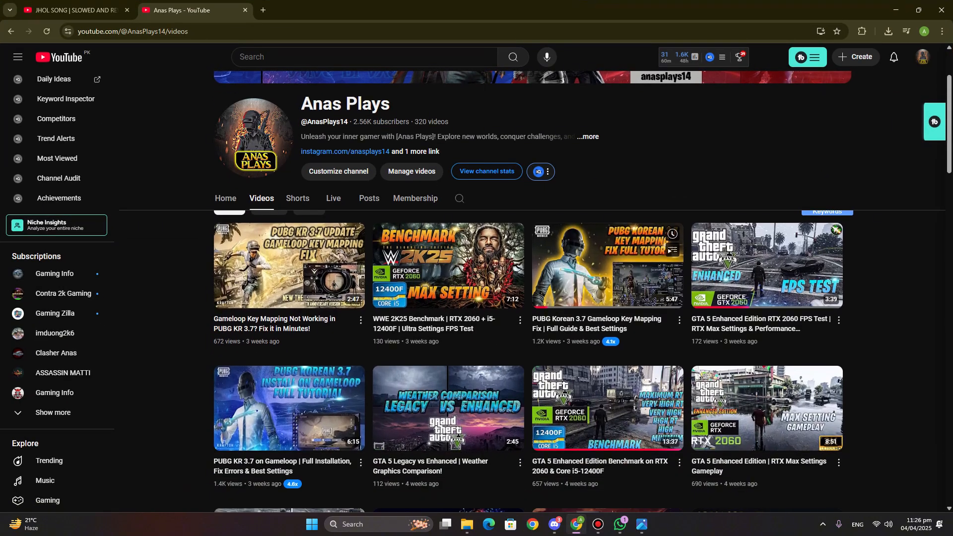
scroll(down, 3)
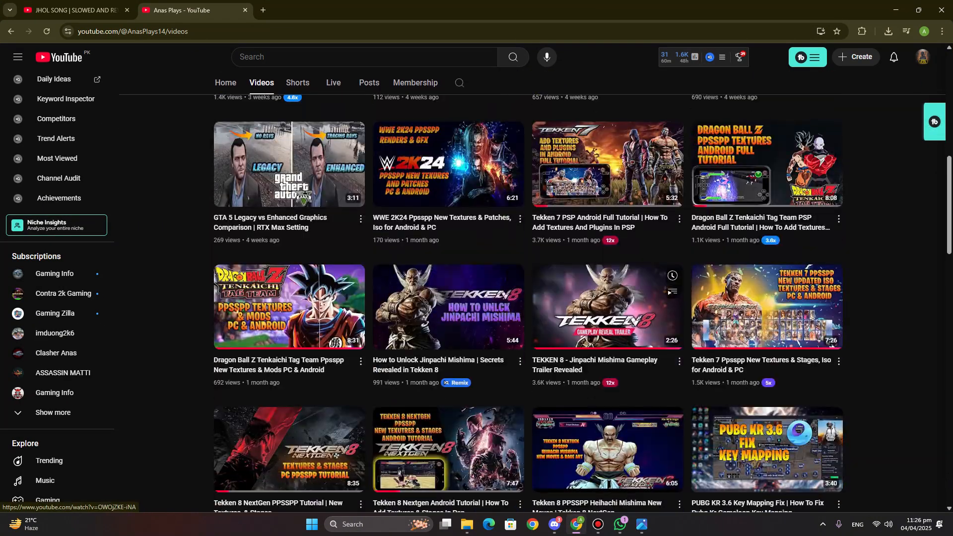
scroll(down, 3)
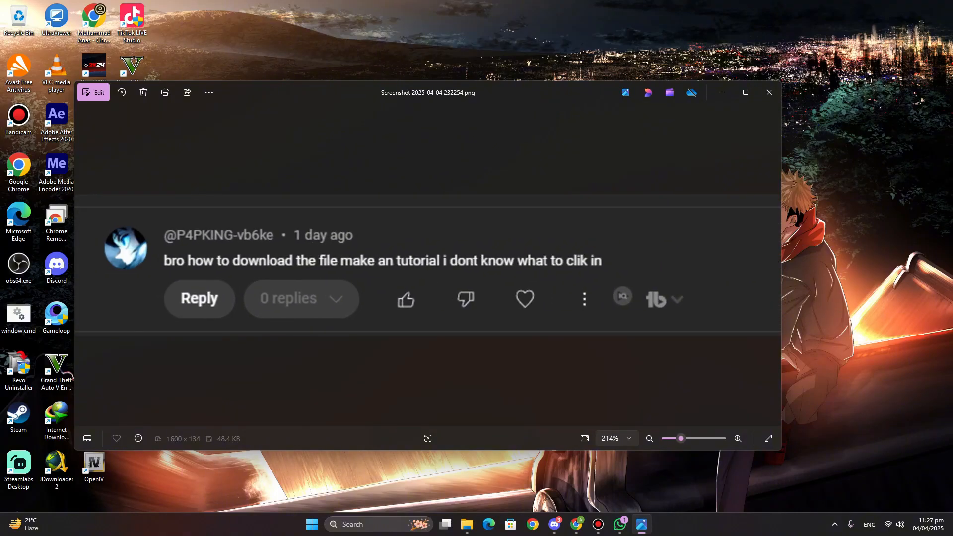
- View the next comment screenshot of download complaints, then close Photos
click(649, 438)
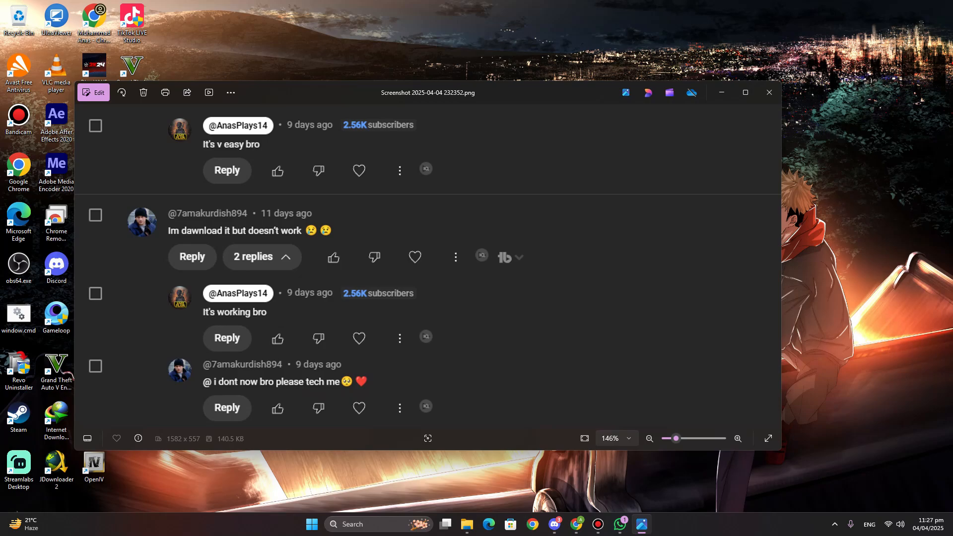
click(768, 92)
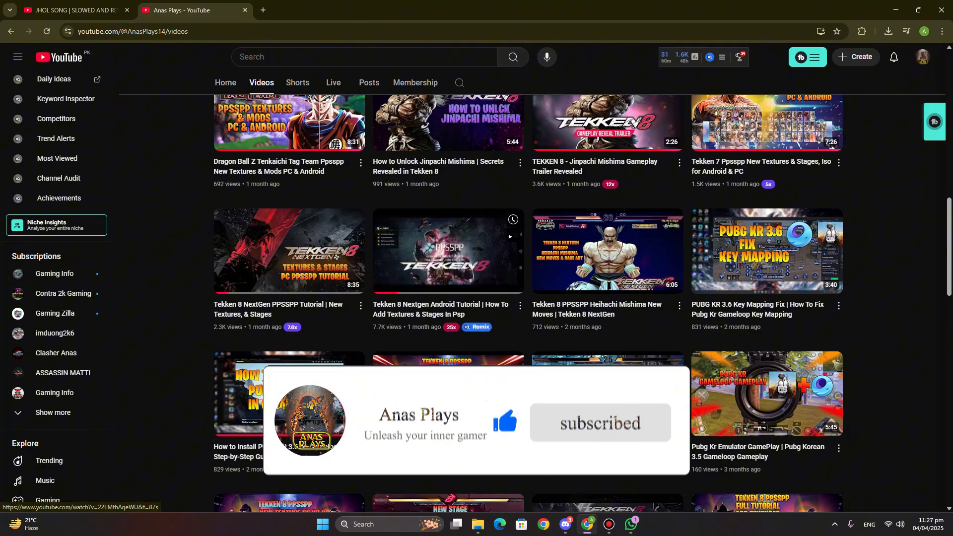
- Open the Tekken 8 Nextgen Android tutorial, scroll to its pinned links, and view the ISO page
click(447, 250)
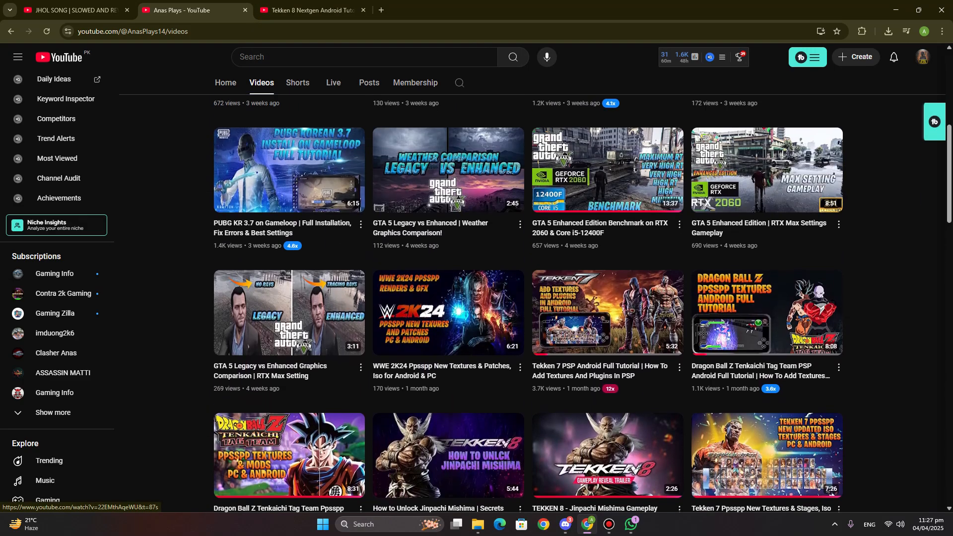
scroll(down, 3)
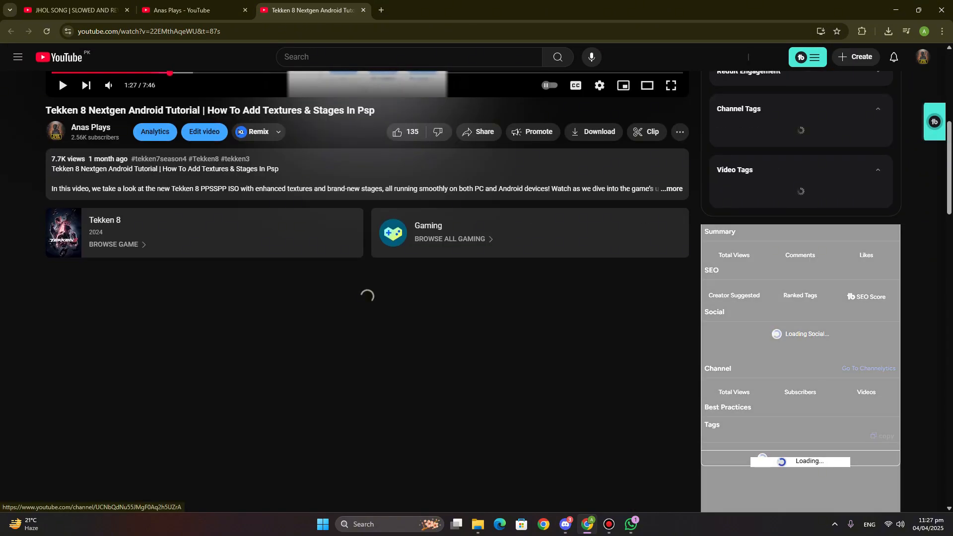
scroll(down, 3)
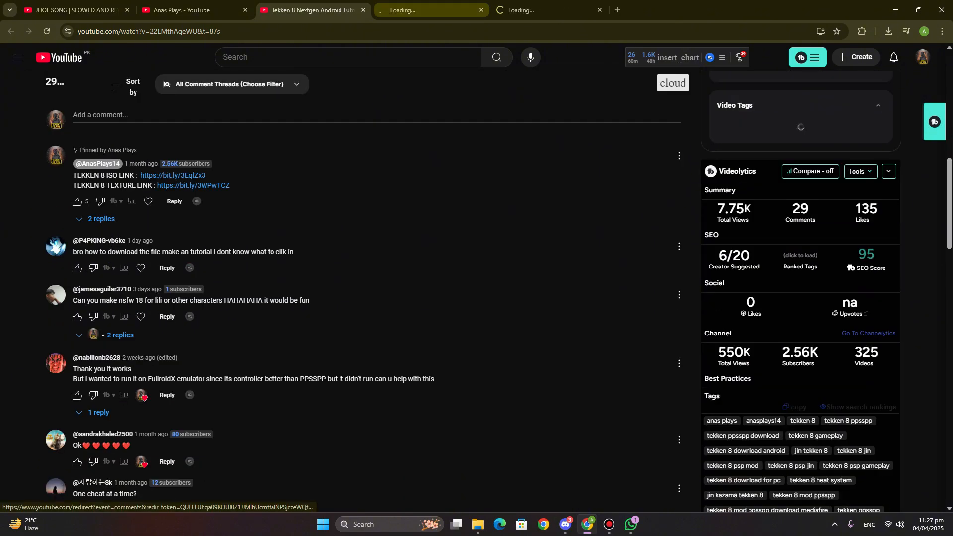
click(429, 10)
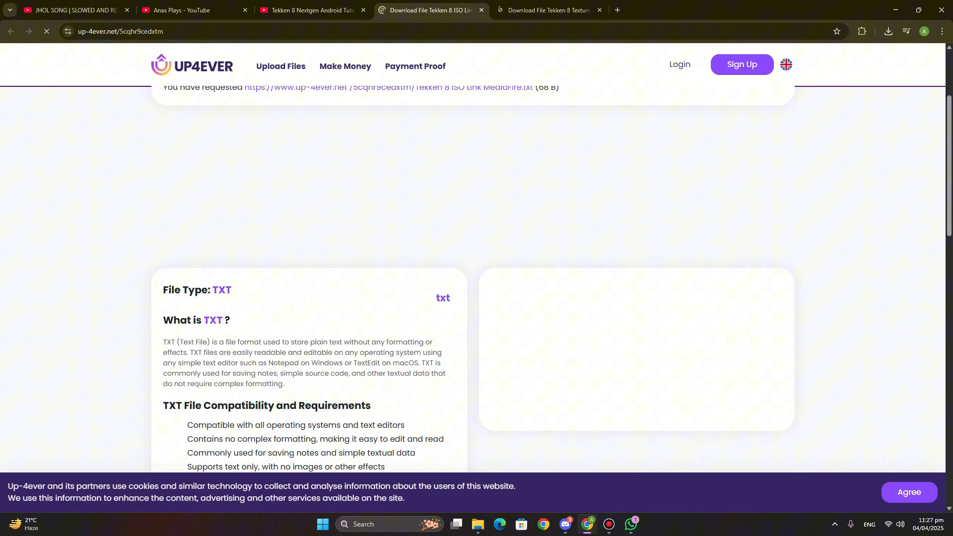
- Pass the reCAPTCHA on Up4ever and download the ISO link text file
scroll(down, 3)
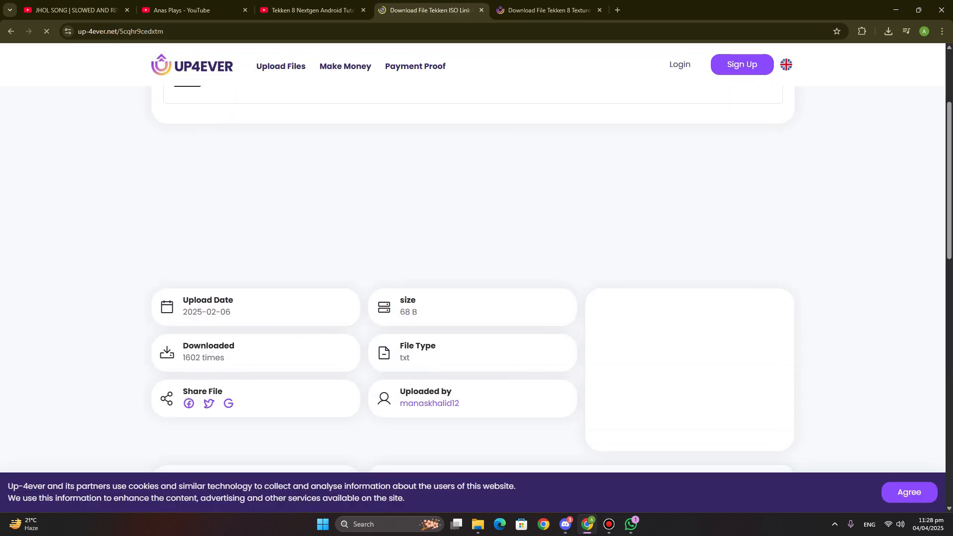
scroll(down, 3)
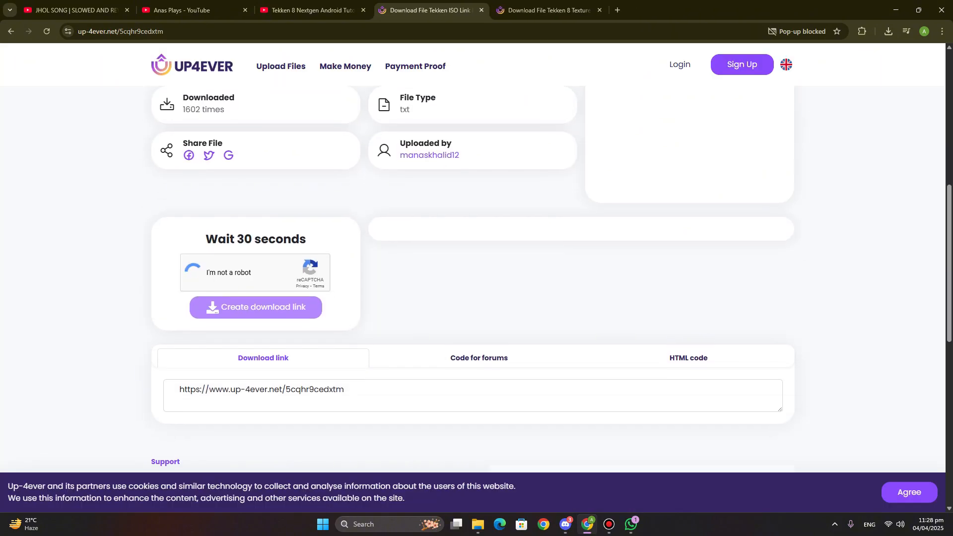
click(196, 272)
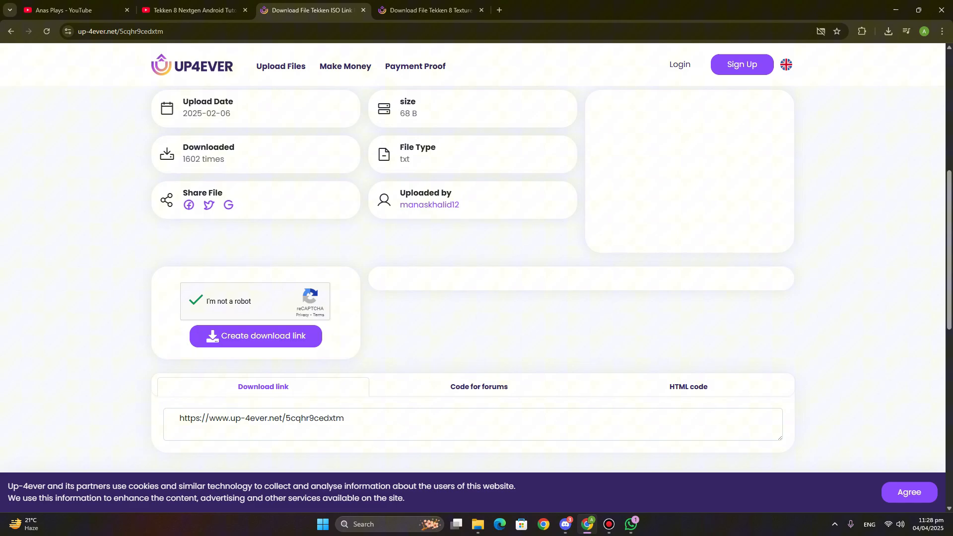
click(255, 336)
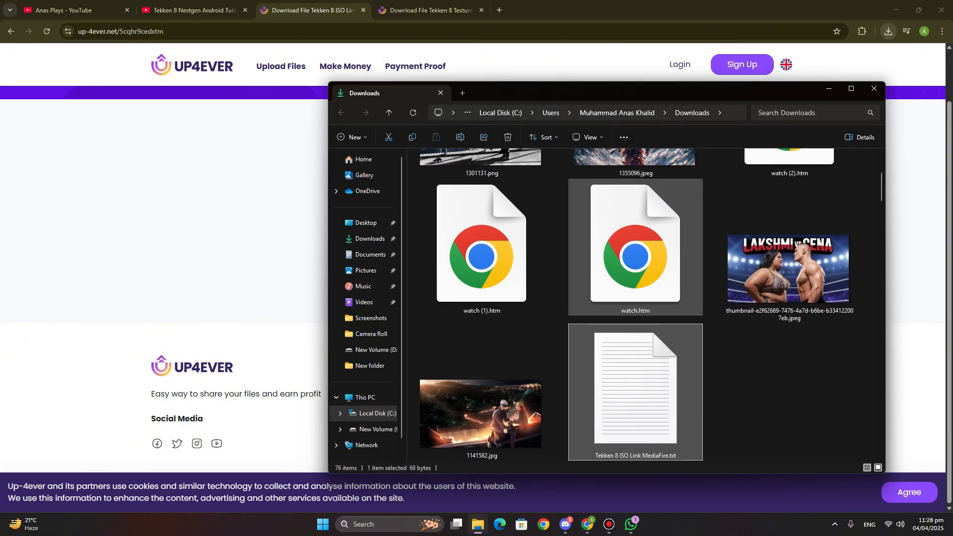
- Open the downloaded text file and copy its MediaFire address
double_click(634, 390)
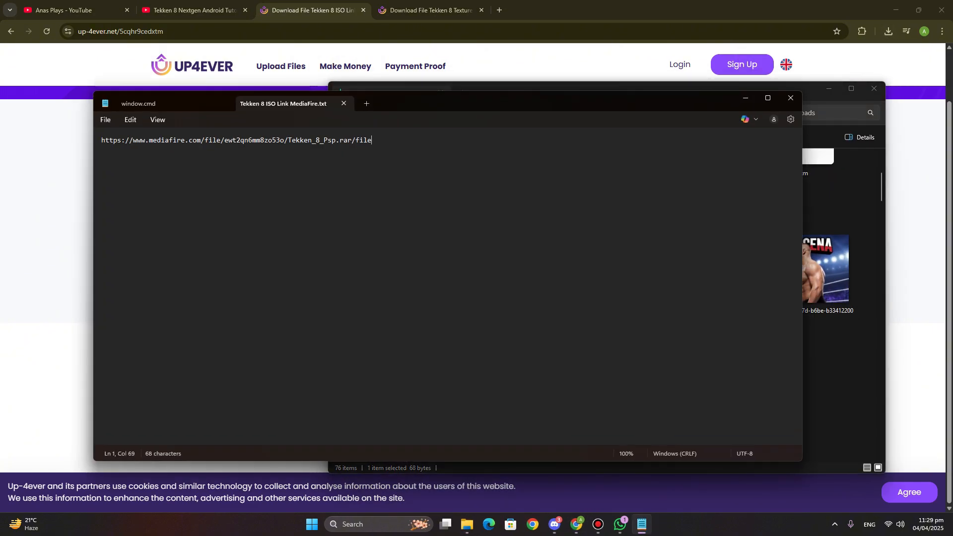
key(ctrl+a)
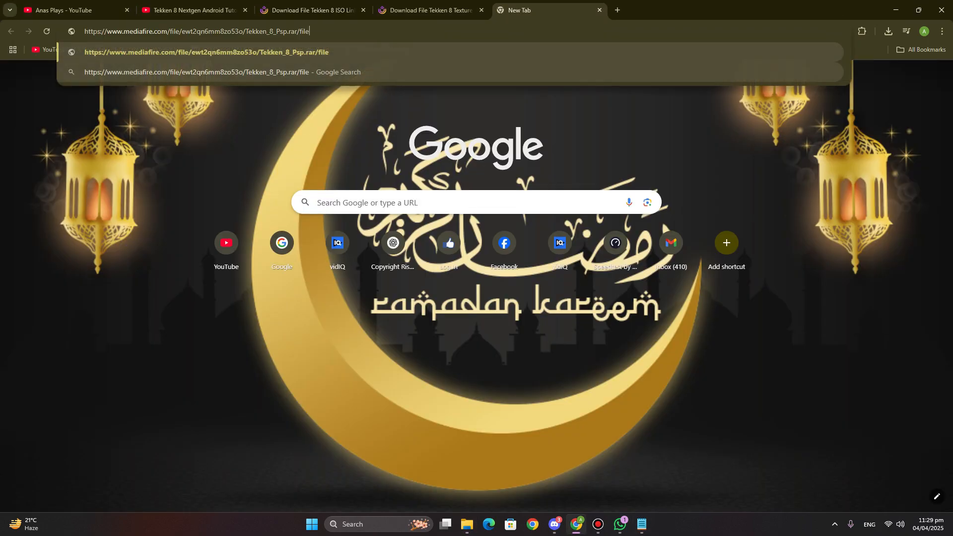
- Load the MediaFire page, start the 834.05MB Tekken 8 Psp.rar download, and close the tab
key(Enter)
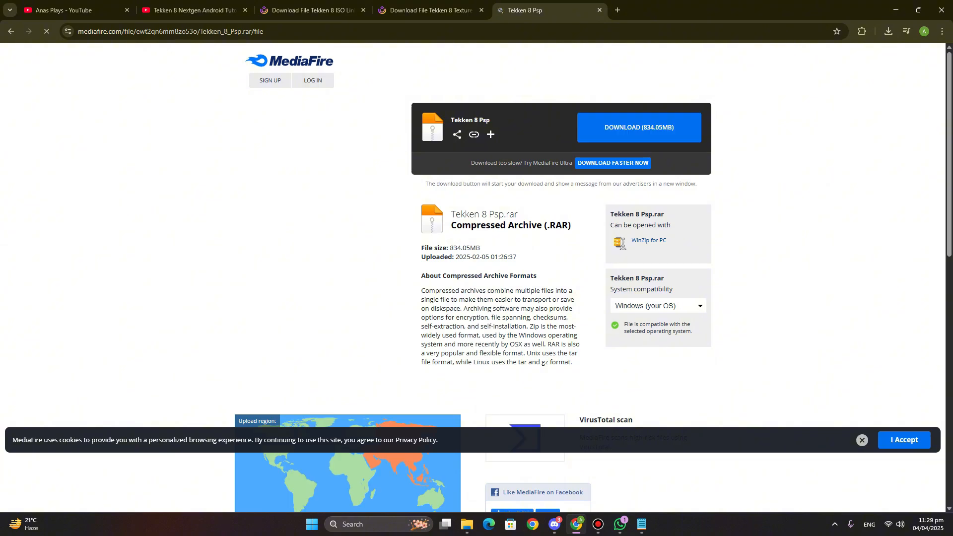
click(639, 127)
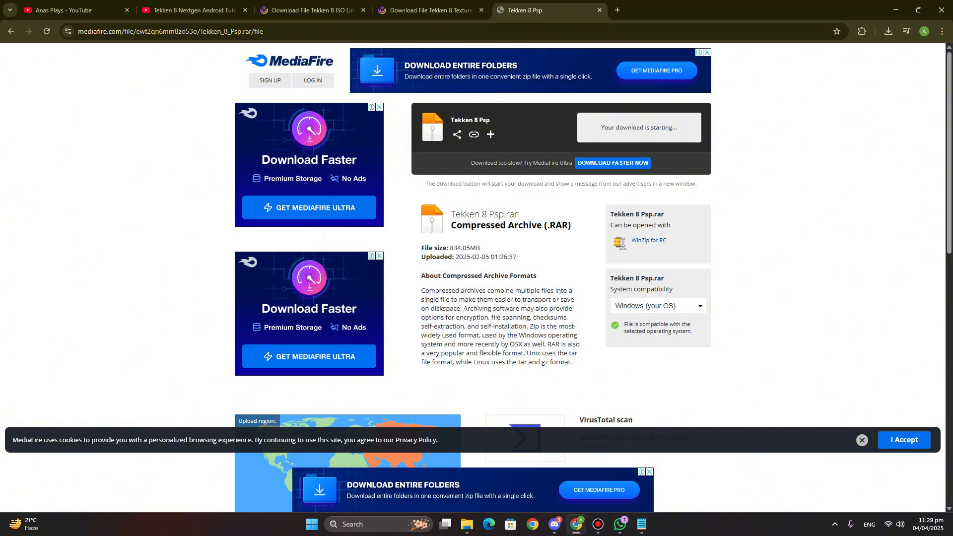
click(599, 10)
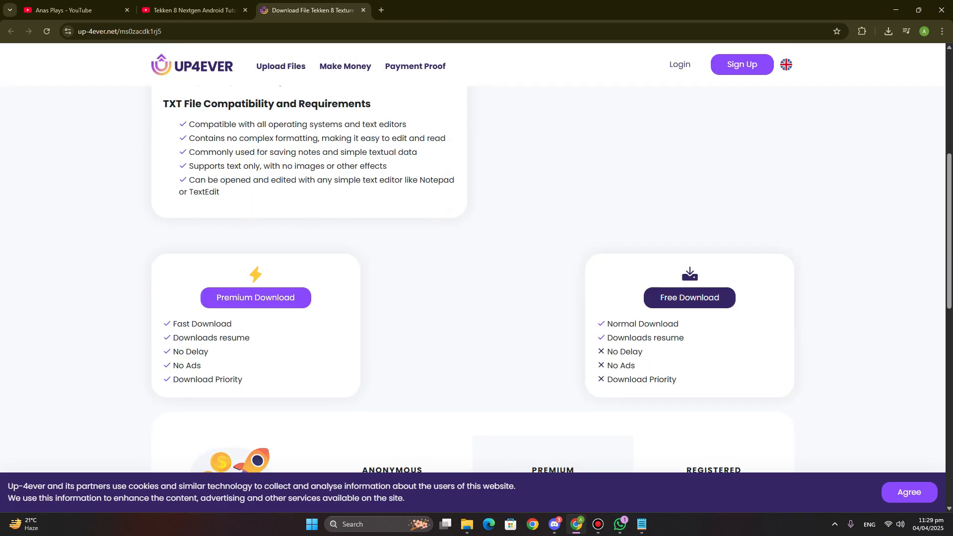
- Close the Up4ever textures download tab
click(193, 11)
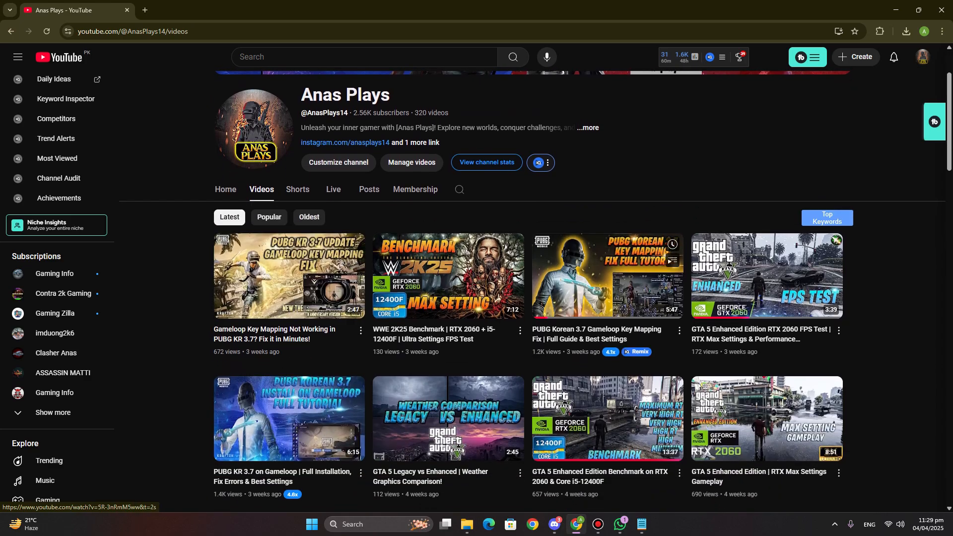
scroll(down, 3)
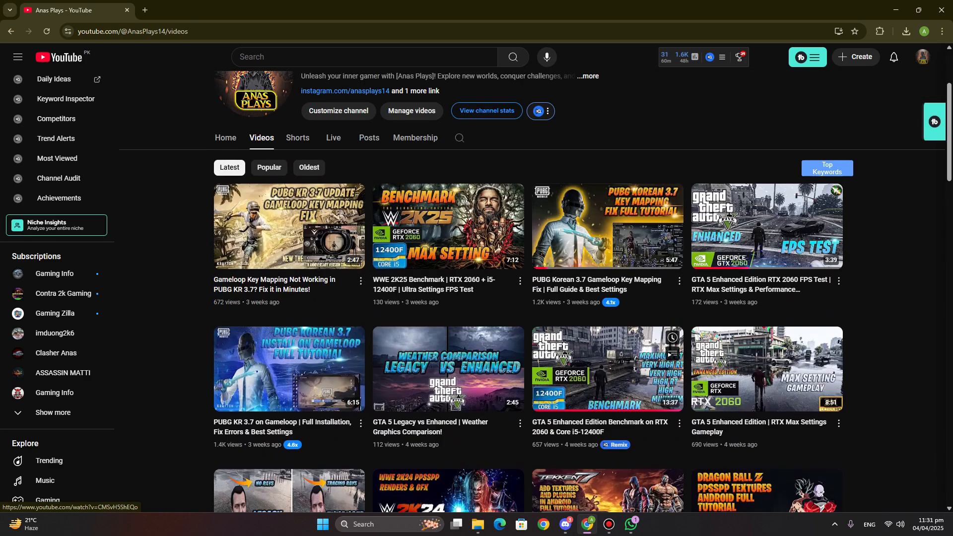
scroll(up, 3)
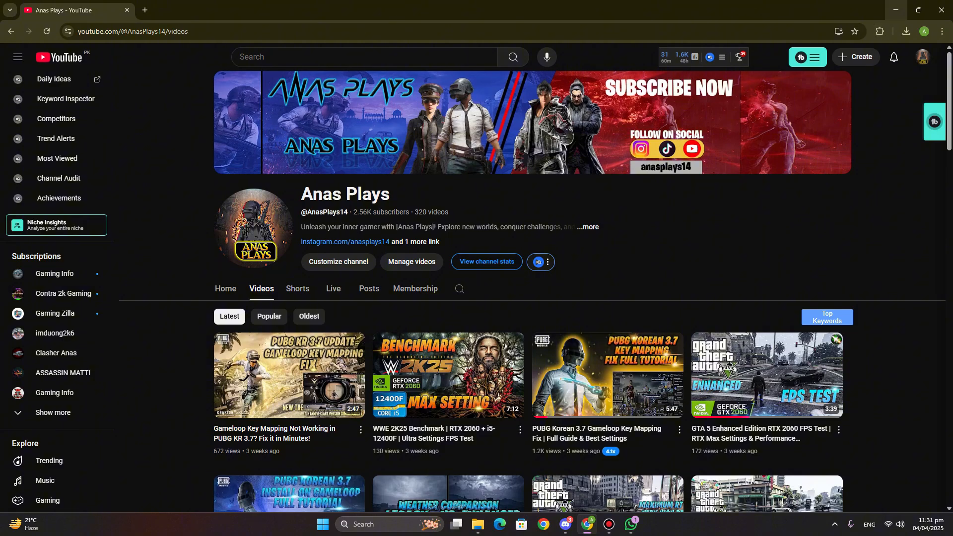